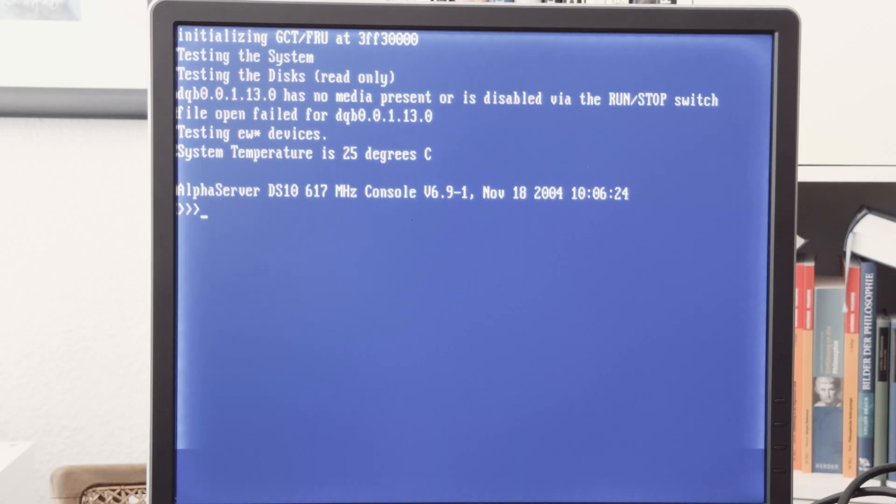
Step: Run SHOW DEV to list disks DQA0, DQB0 and network adapters EWA0, EWB0
{"action": "type", "text": "show dev"}
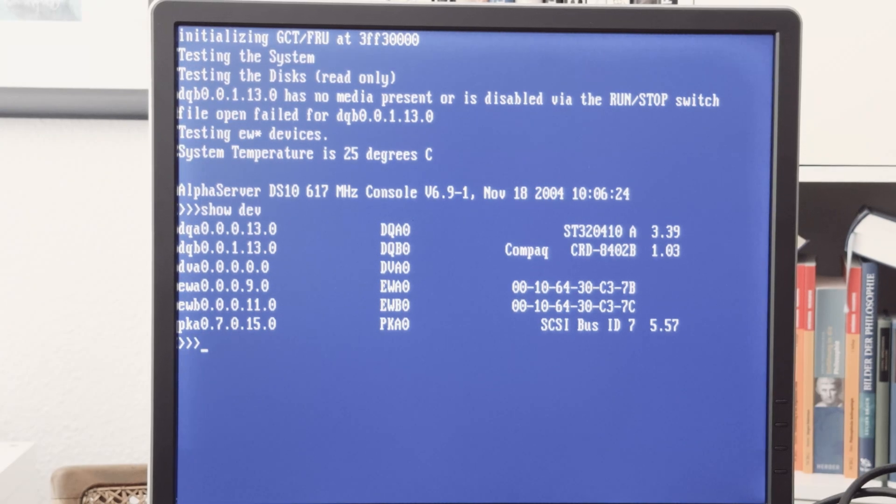
Step: Boot OpenVMS V7.3-2 from disk DQA0 with B DQA0
{"action": "type", "text": "b dq"}
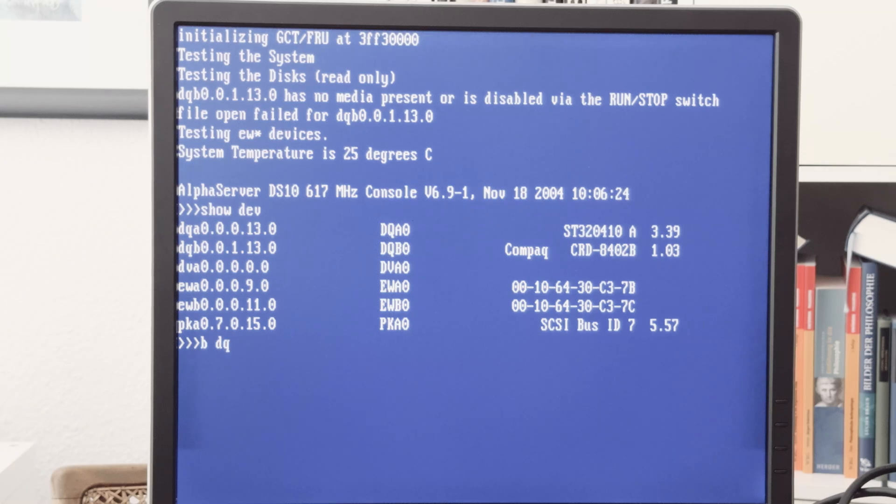
{"action": "type", "text": "a0"}
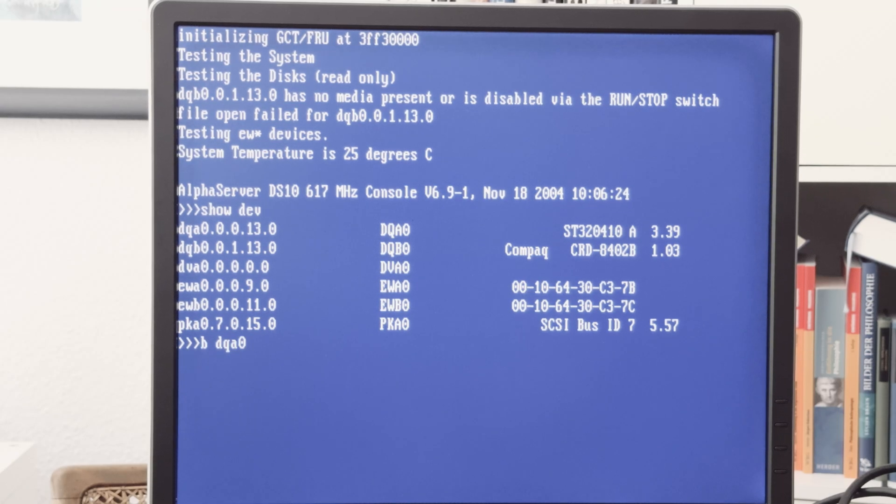
{"action": "key", "text": "Return"}
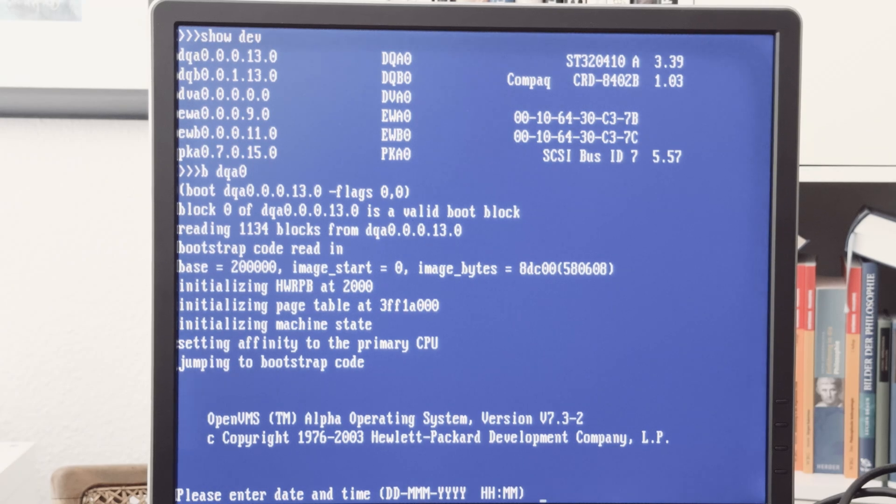
Step: Enter the startup date and time as 10-AUG-2024 12:54
{"action": "type", "text": "10"}
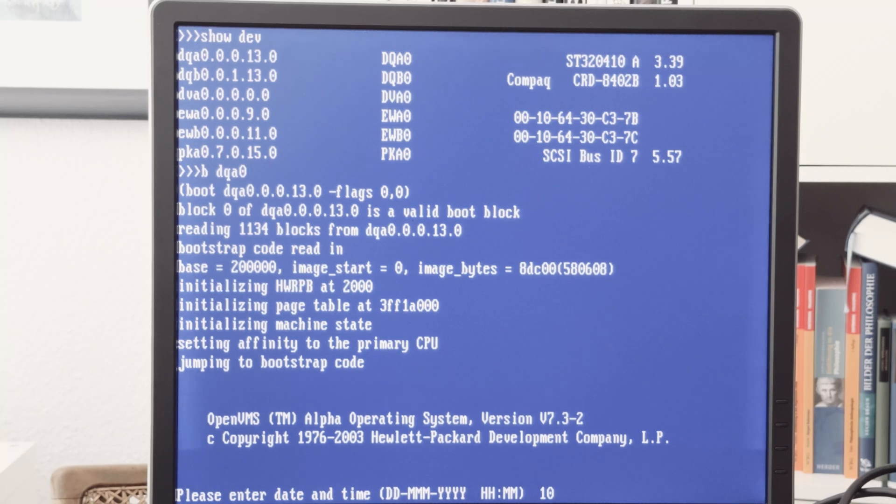
{"action": "type", "text": "/AUG/"}
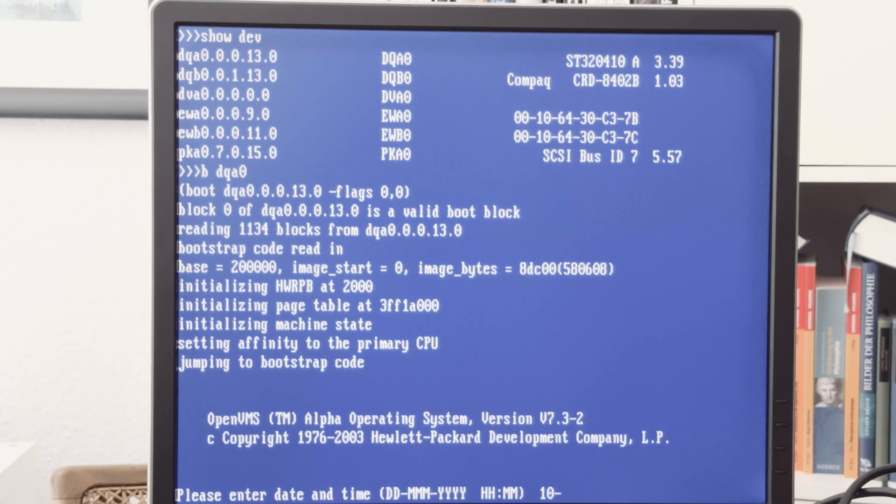
{"action": "type", "text": "AUG-"}
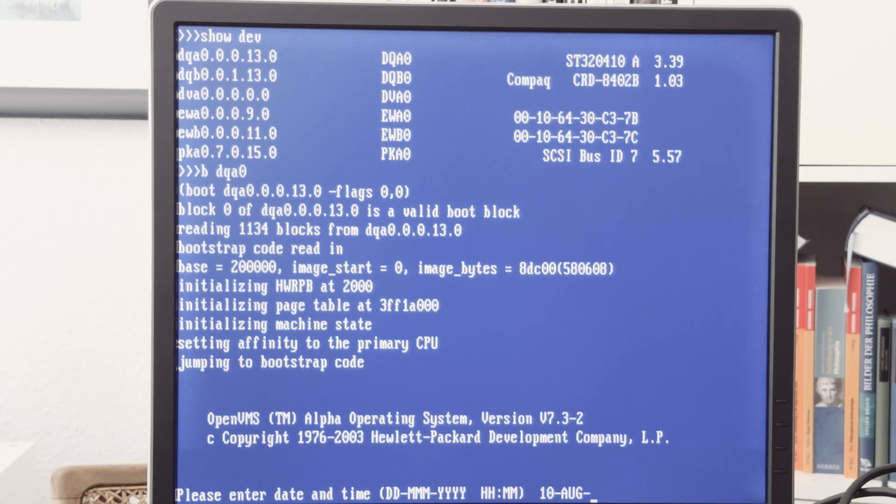
{"action": "type", "text": "2024"}
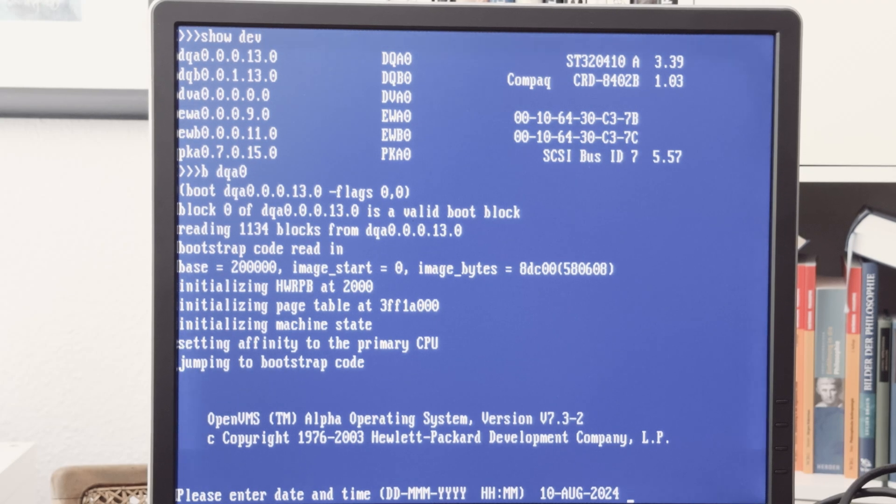
{"action": "type", "text": "12"}
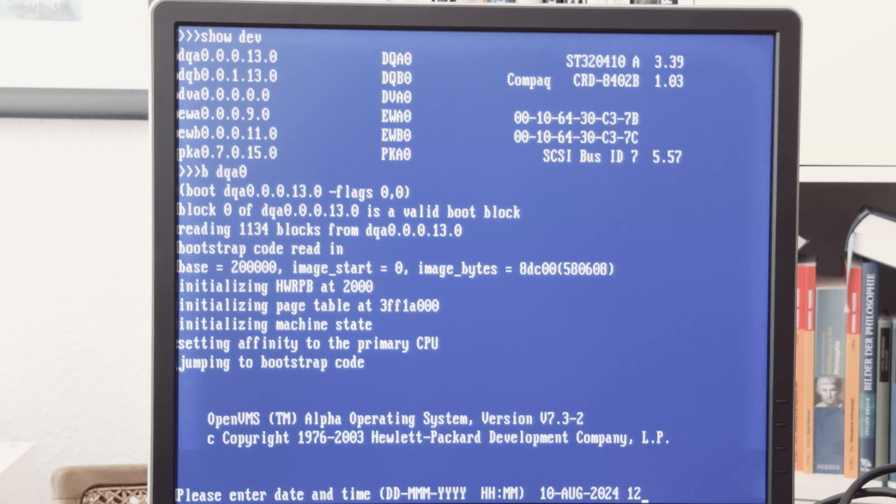
{"action": "type", "text": "5"}
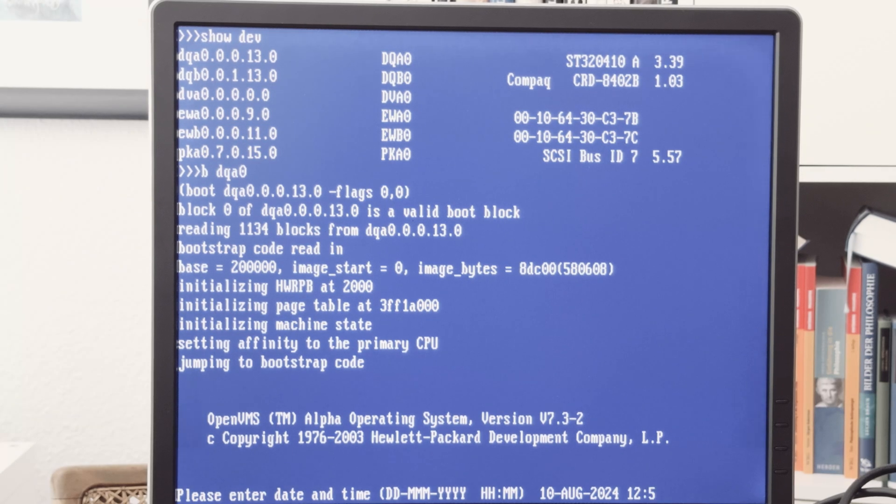
{"action": "type", "text": "4"}
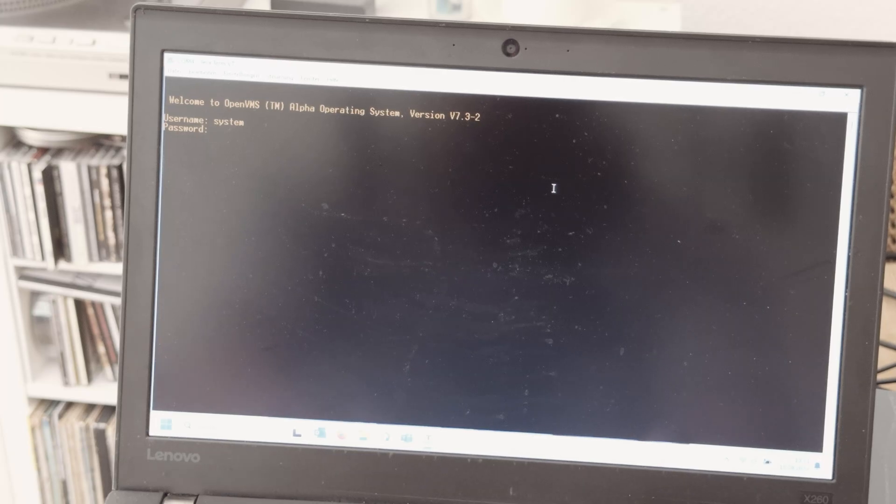
Step: Submit the SYSTEM password so the workstation reaches its graphical welcome screen
{"action": "key", "text": "Return"}
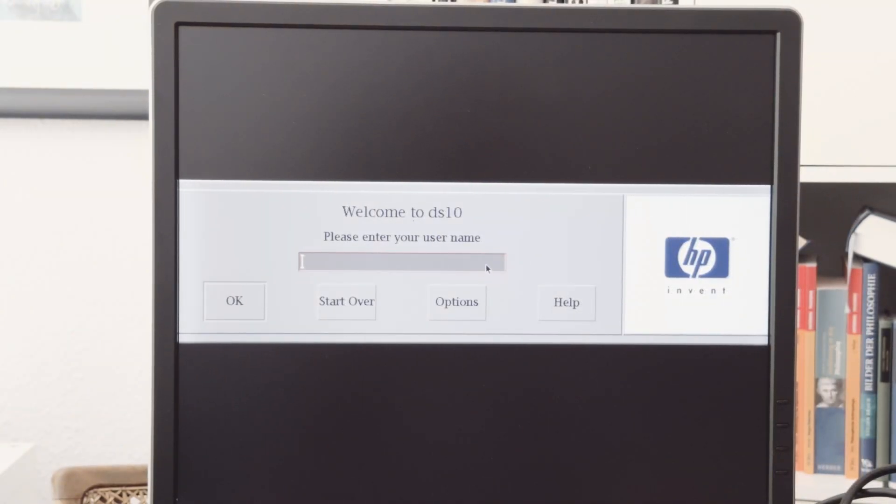
Step: Sign in as the system user at the DECwindows login to reach the CDE desktop
{"action": "type", "text": "sys"}
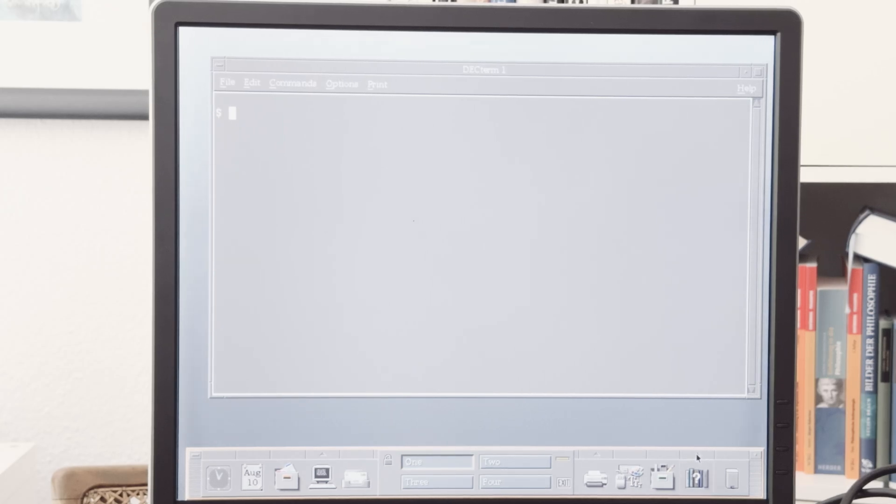
{"action": "left_click", "coordinate": [695, 477]}
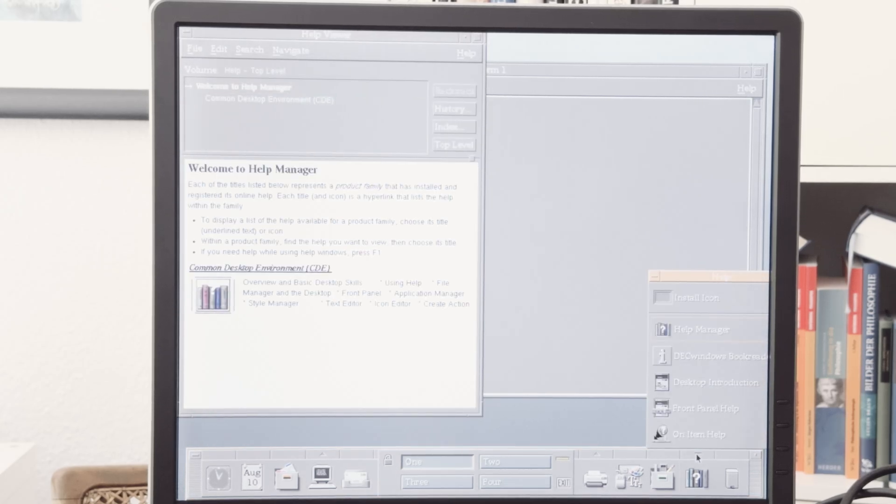
{"action": "mouse_move", "coordinate": [280, 45]}
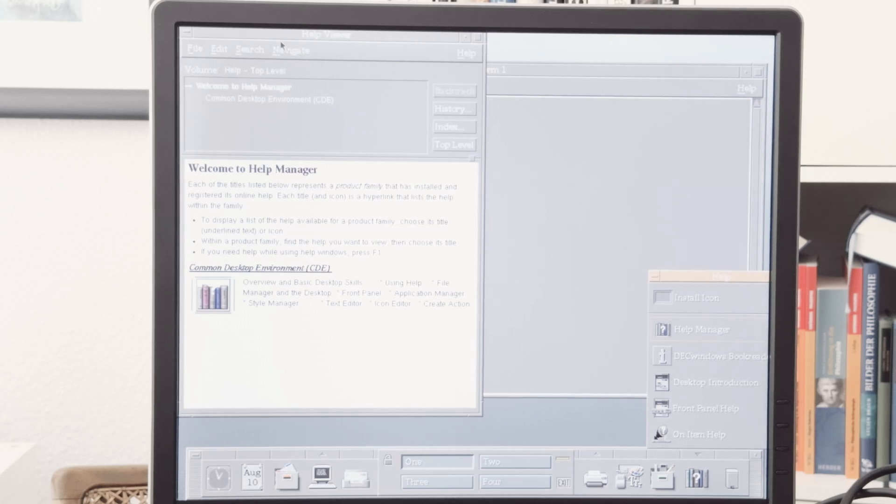
{"action": "left_click", "coordinate": [194, 50]}
{"action": "type", "text": "nh"}
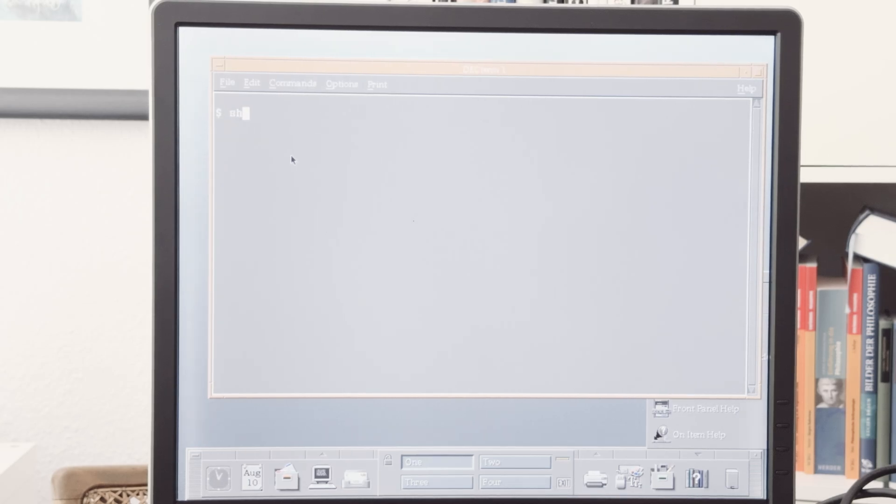
Step: Run SHOW DEVICE and SHOW NET, reporting node ds10.localdomain and its IP address
{"action": "key", "text": "Return"}
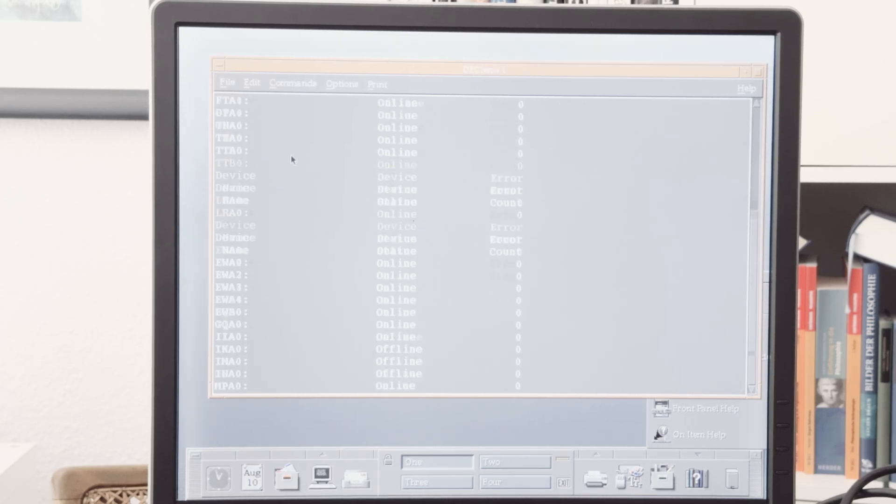
{"action": "scroll", "scroll_direction": "down", "scroll_amount": 3}
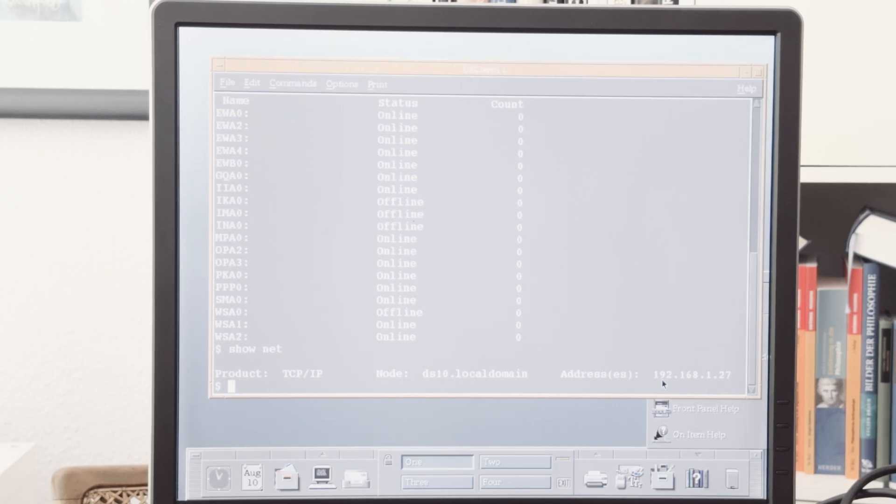
{"action": "mouse_move", "coordinate": [373, 349]}
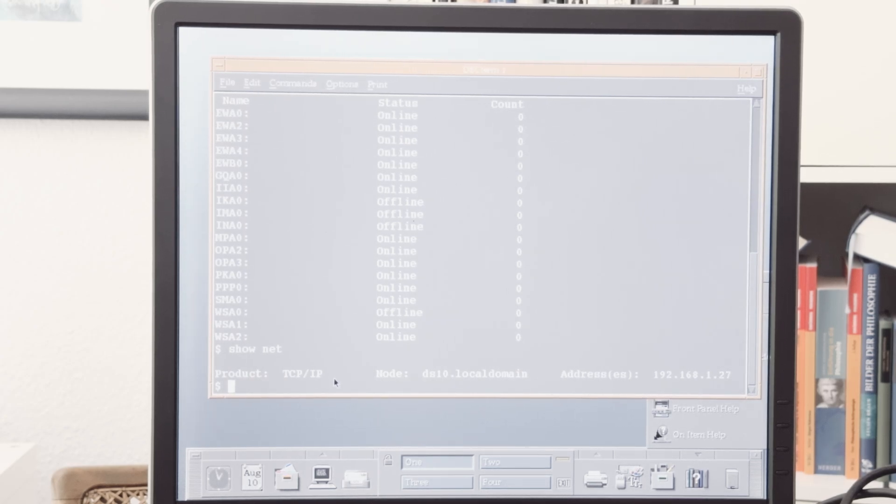
{"action": "mouse_move", "coordinate": [327, 367]}
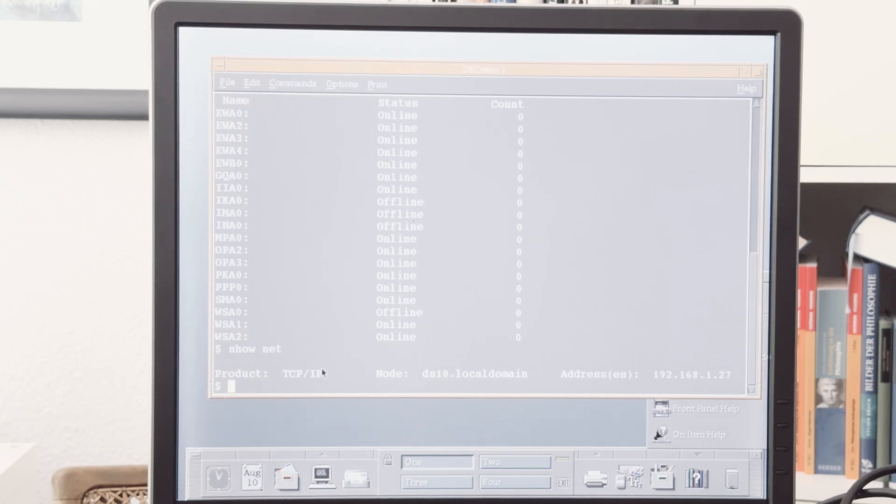
{"action": "mouse_move", "coordinate": [265, 389]}
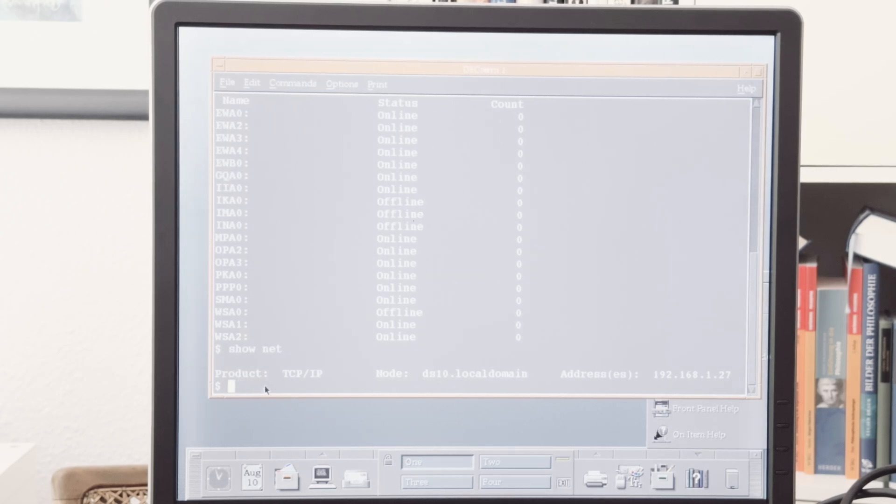
{"action": "mouse_move", "coordinate": [356, 396]}
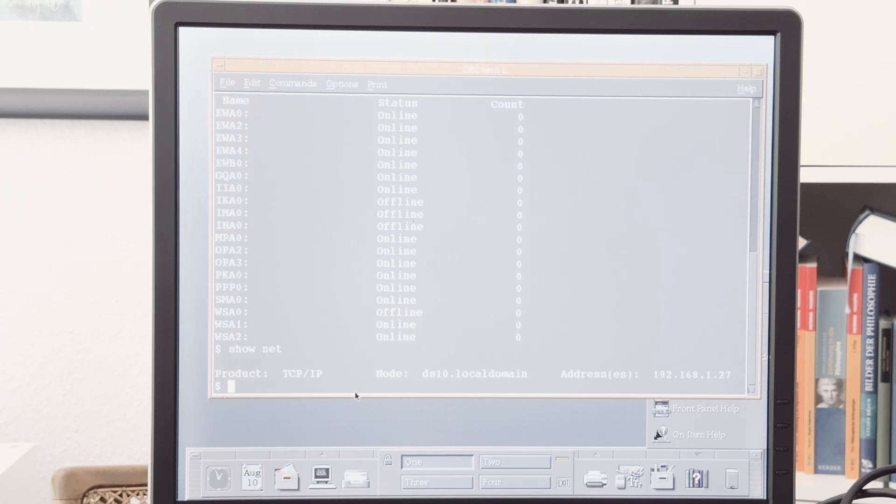
{"action": "mouse_move", "coordinate": [361, 382]}
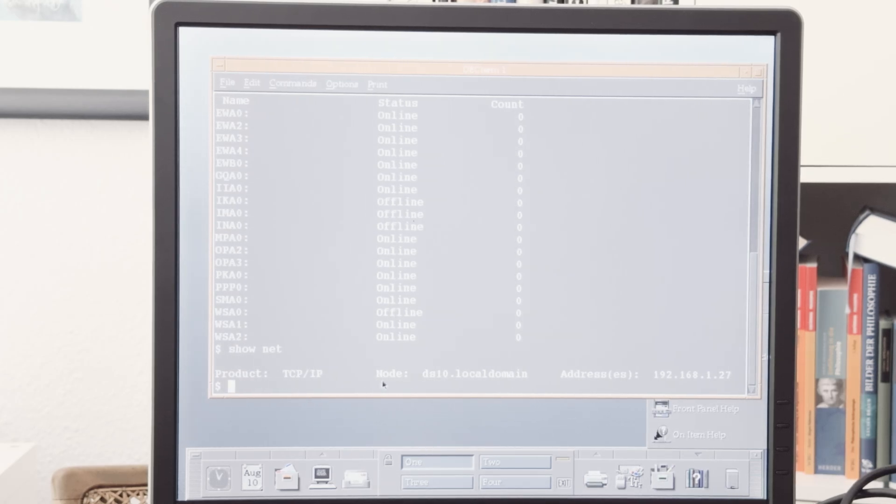
{"action": "mouse_move", "coordinate": [375, 370]}
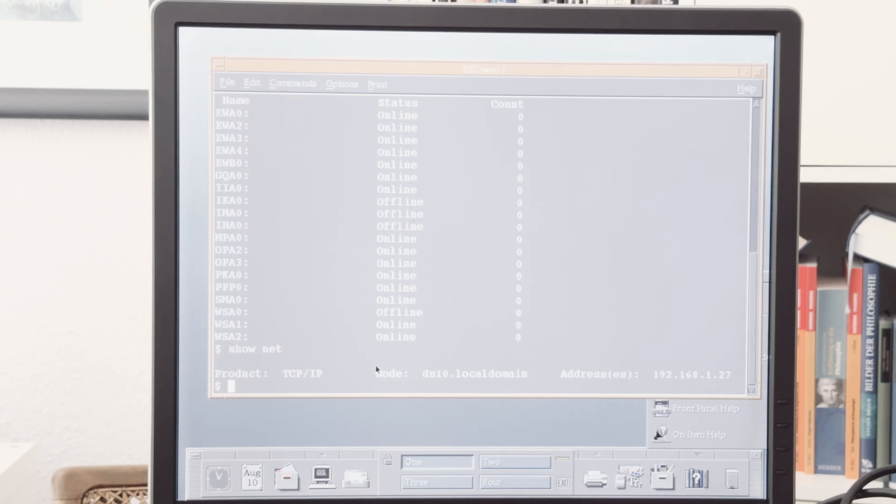
{"action": "mouse_move", "coordinate": [406, 373]}
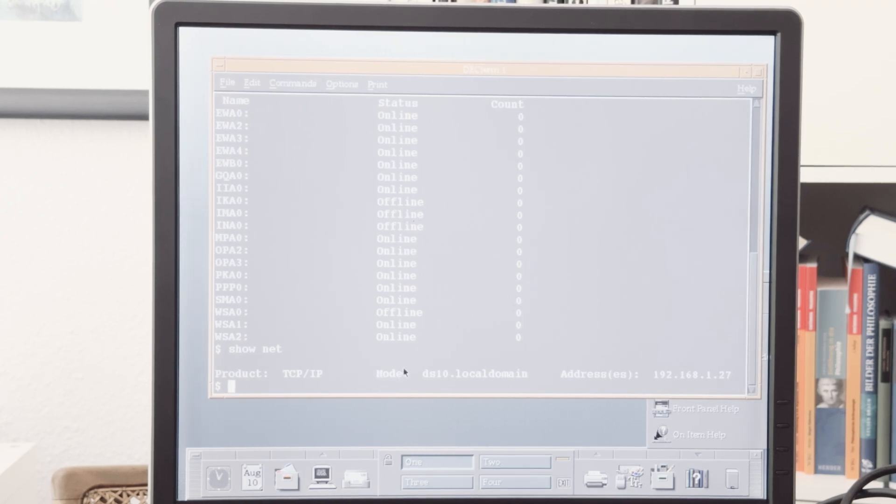
{"action": "mouse_move", "coordinate": [365, 385]}
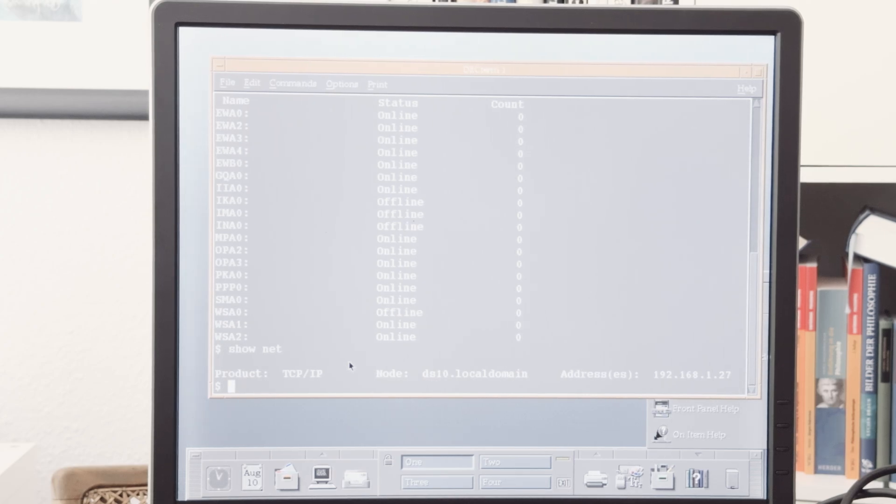
{"action": "mouse_move", "coordinate": [384, 379]}
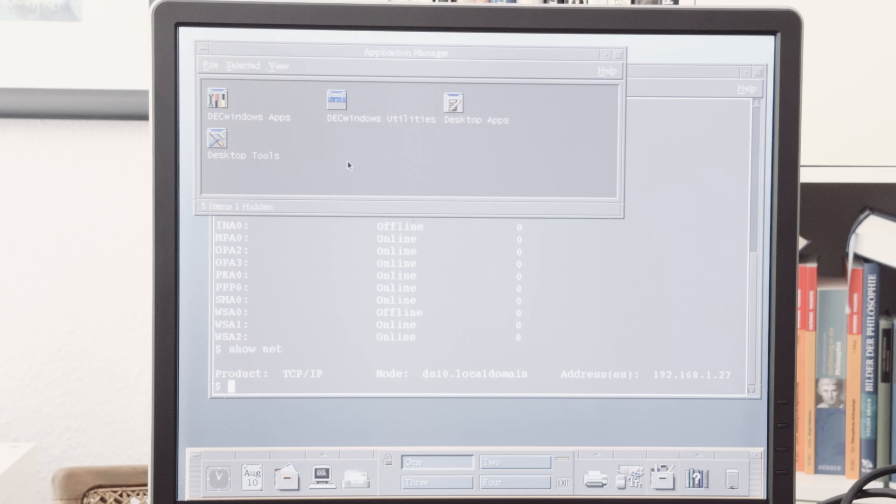
Step: Enter the DECwindows Apps group and select DECwindows Mail
{"action": "double_click", "coordinate": [217, 96]}
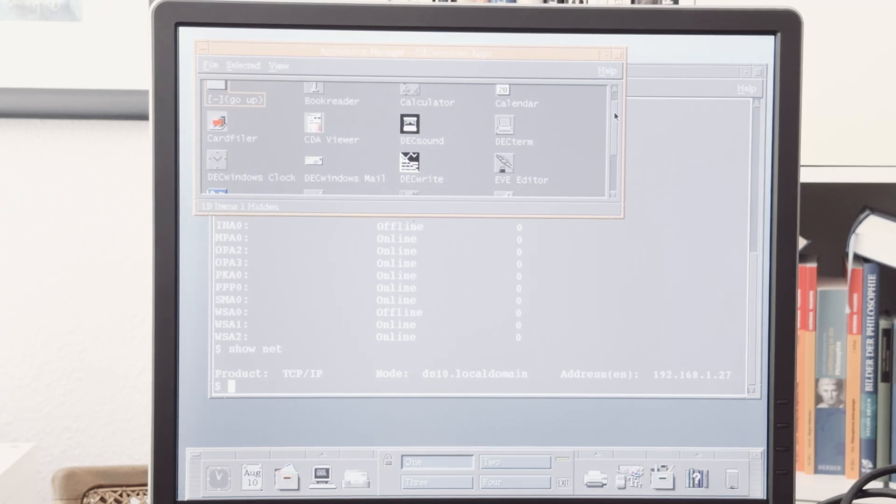
{"action": "scroll", "scroll_direction": "down", "scroll_amount": 3}
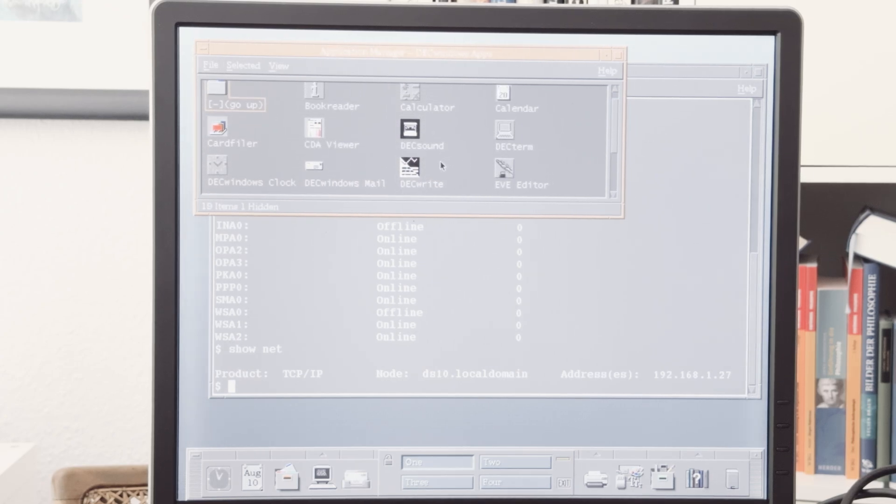
{"action": "left_click", "coordinate": [312, 168]}
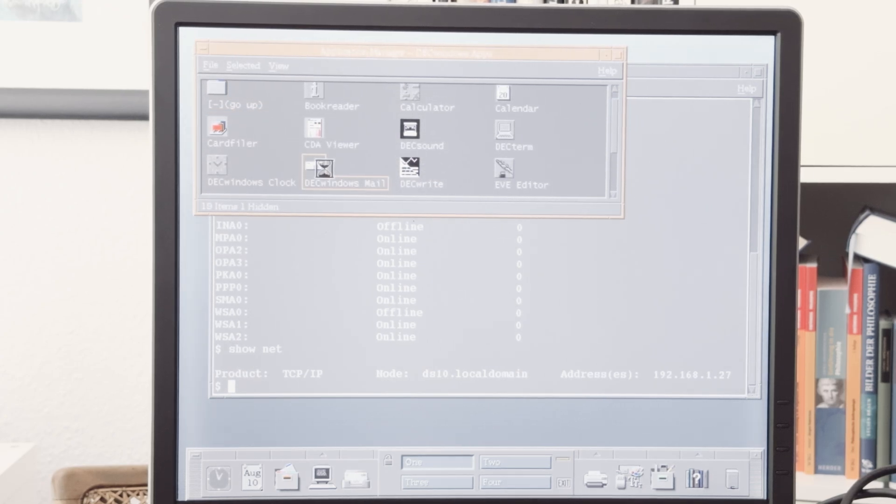
Step: Launch DECwindows Mail, view INBOX and WASTEBASKET, then exit via File > Exit
{"action": "double_click", "coordinate": [344, 170]}
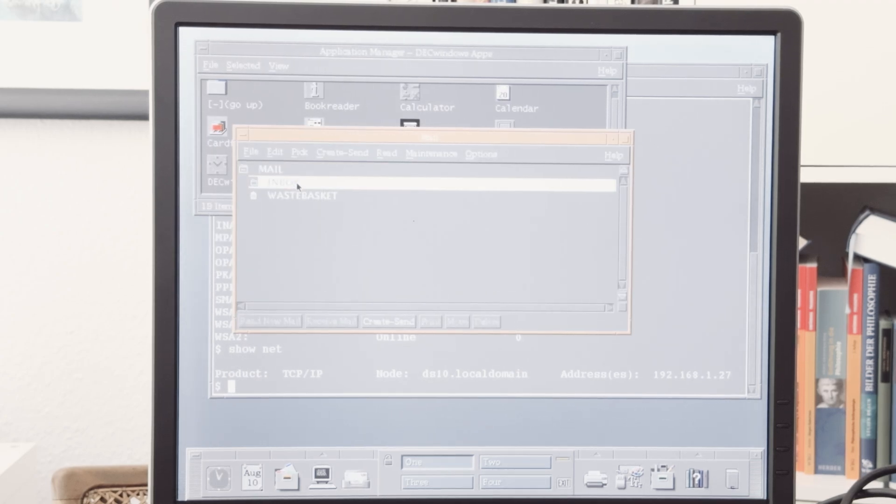
{"action": "mouse_move", "coordinate": [343, 373]}
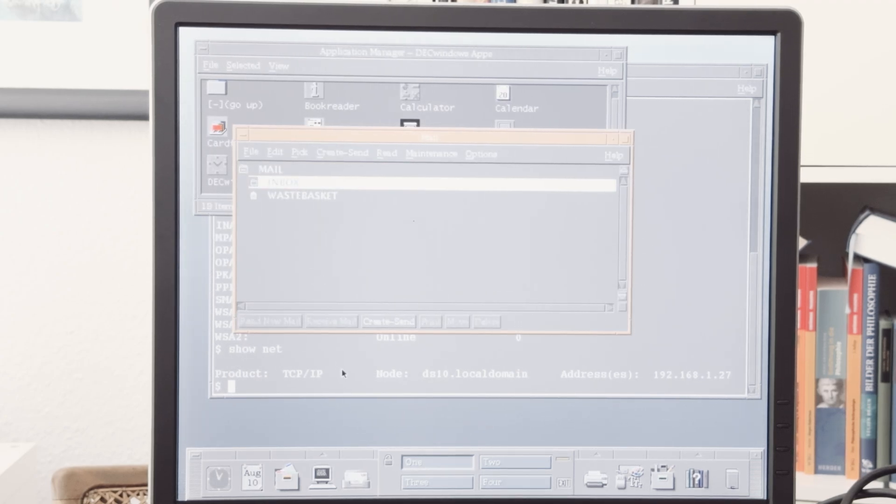
{"action": "mouse_move", "coordinate": [409, 465]}
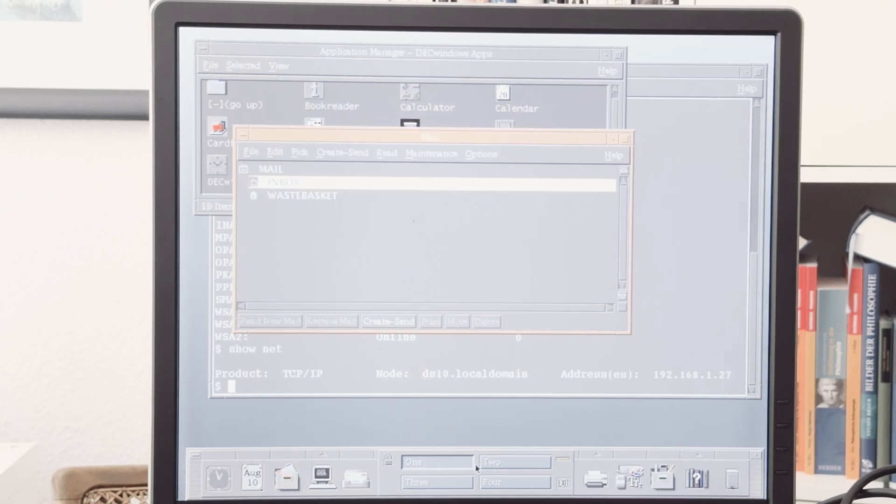
{"action": "mouse_move", "coordinate": [365, 483]}
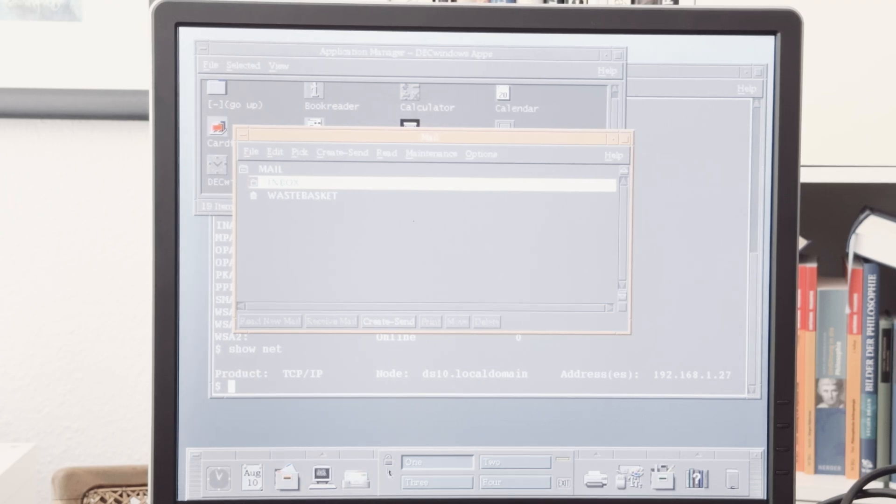
{"action": "mouse_move", "coordinate": [306, 275]}
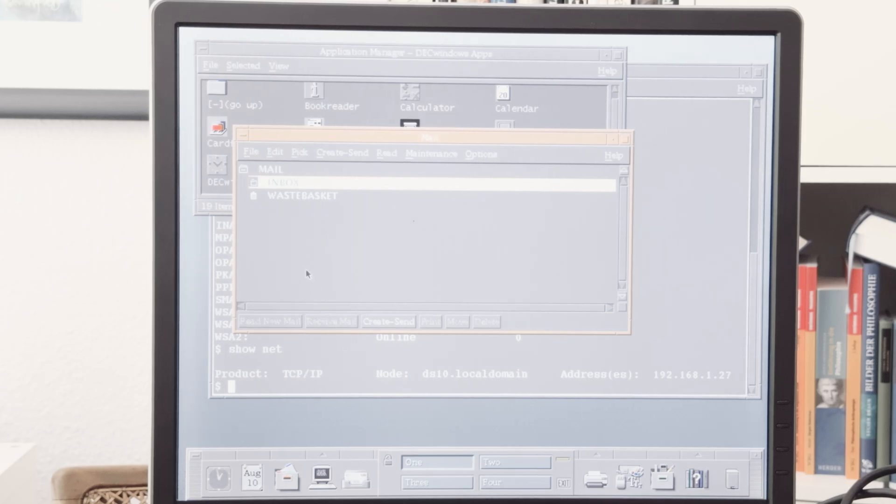
{"action": "left_click", "coordinate": [251, 153]}
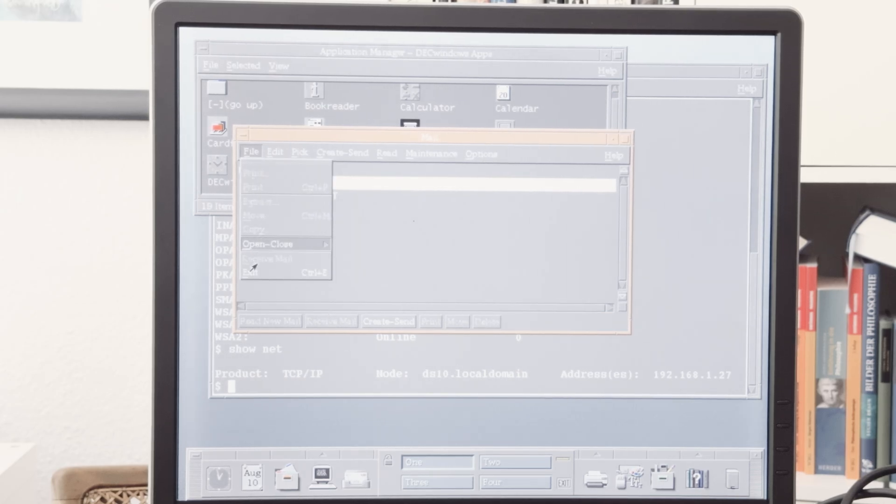
{"action": "left_click", "coordinate": [252, 271]}
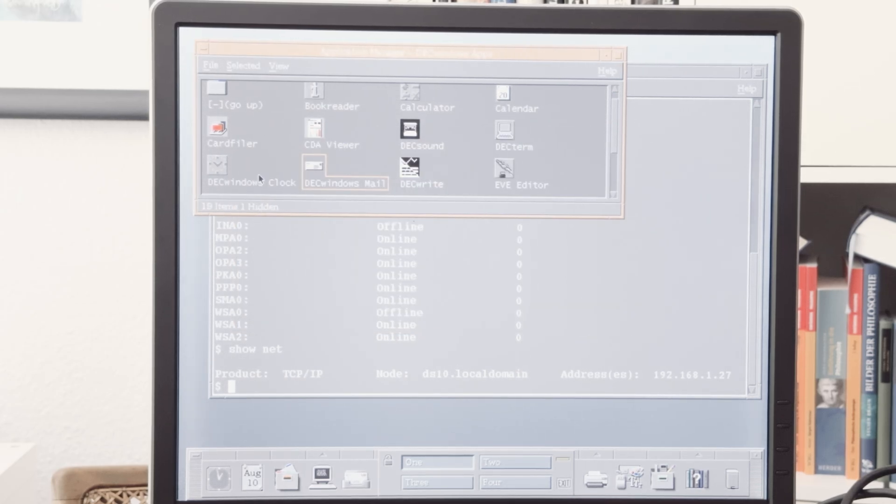
Step: Check DECwindows Clock (Aug 10 Sat, 01:58 PM), then close Application Manager
{"action": "double_click", "coordinate": [218, 170]}
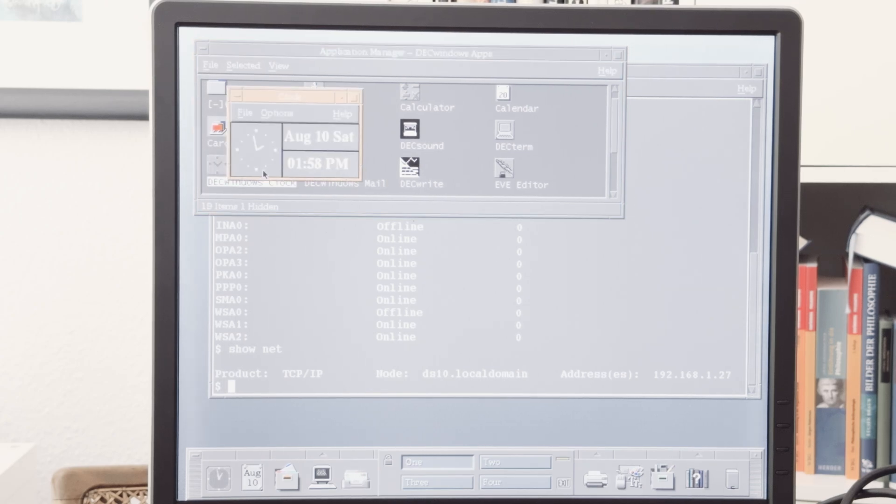
{"action": "mouse_move", "coordinate": [248, 118]}
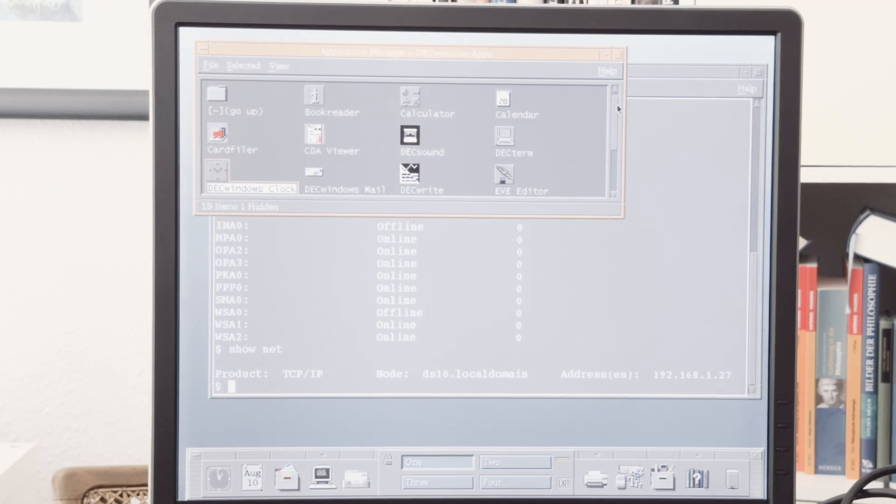
{"action": "scroll", "scroll_direction": "down", "scroll_amount": 3}
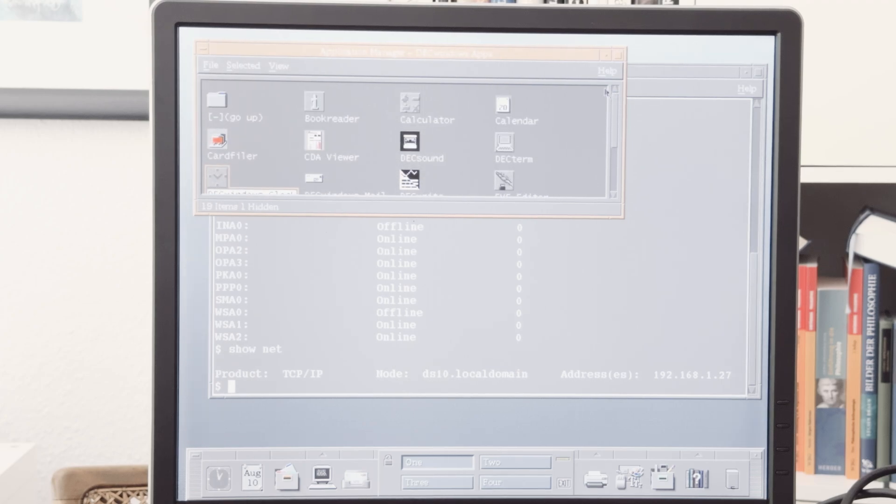
{"action": "left_click", "coordinate": [210, 65]}
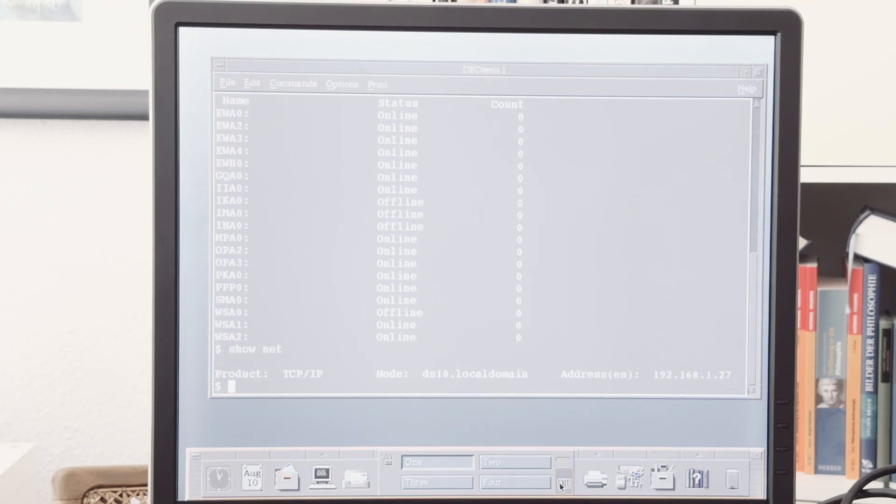
Step: Exit the CDE session from the Front Panel and confirm Continue Logout
{"action": "left_click", "coordinate": [561, 486]}
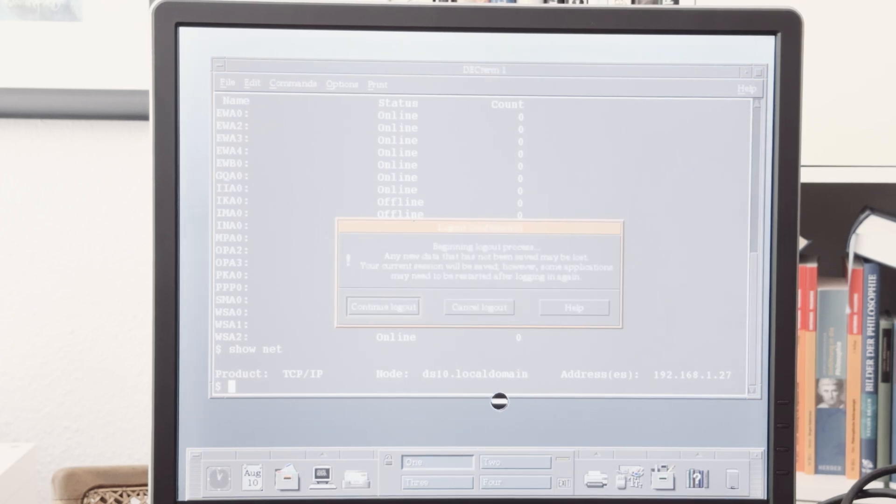
{"action": "left_click", "coordinate": [478, 307]}
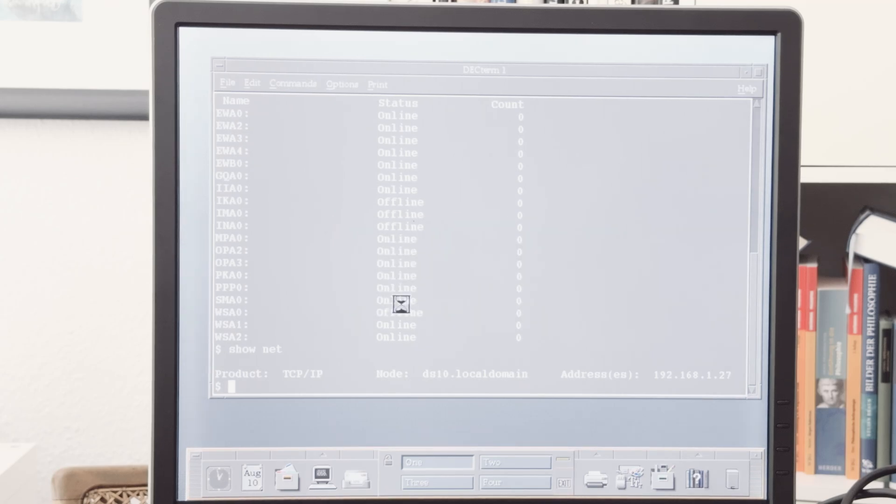